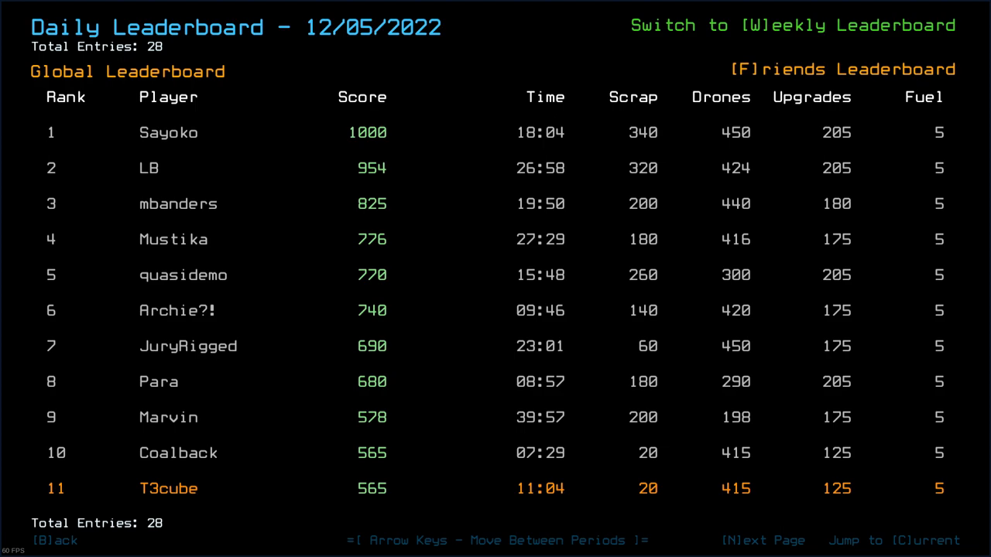
{"action": "mouse_move", "coordinate": [225, 483]}
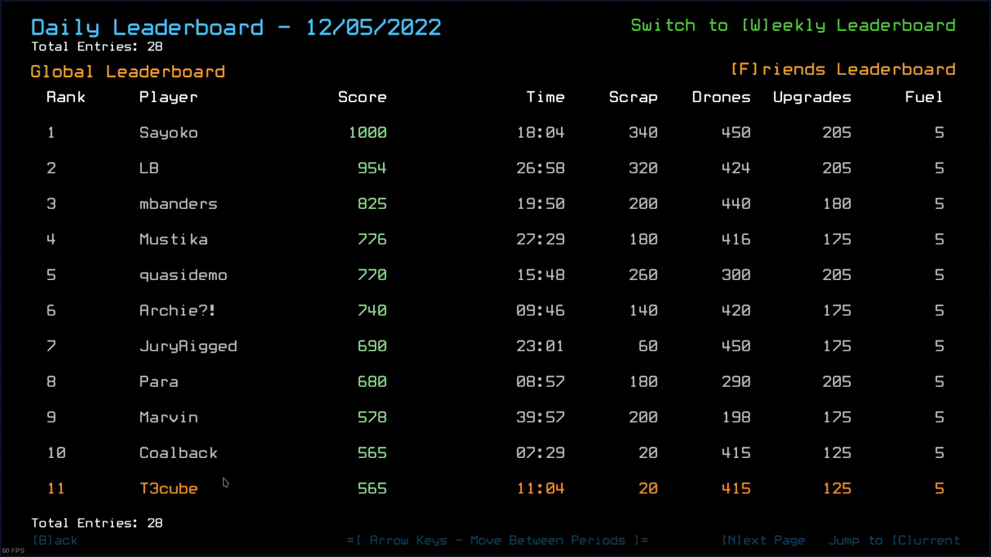
{"action": "mouse_move", "coordinate": [345, 425]}
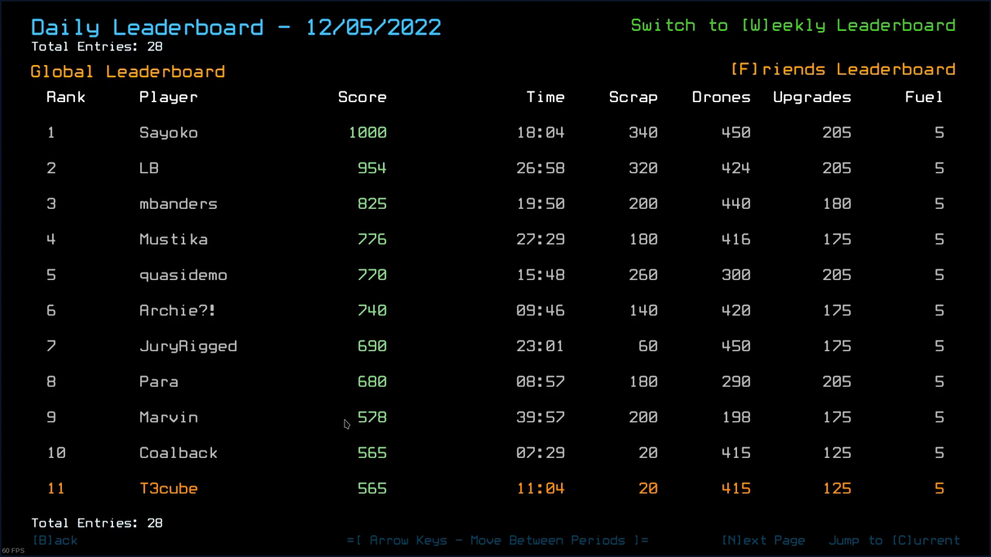
{"action": "mouse_move", "coordinate": [753, 422]}
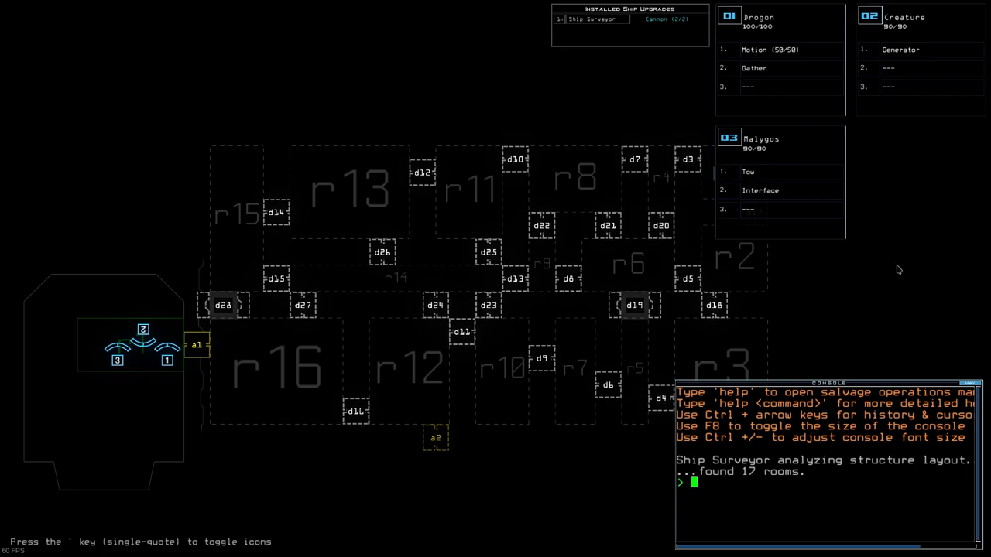
{"action": "mouse_move", "coordinate": [802, 266]}
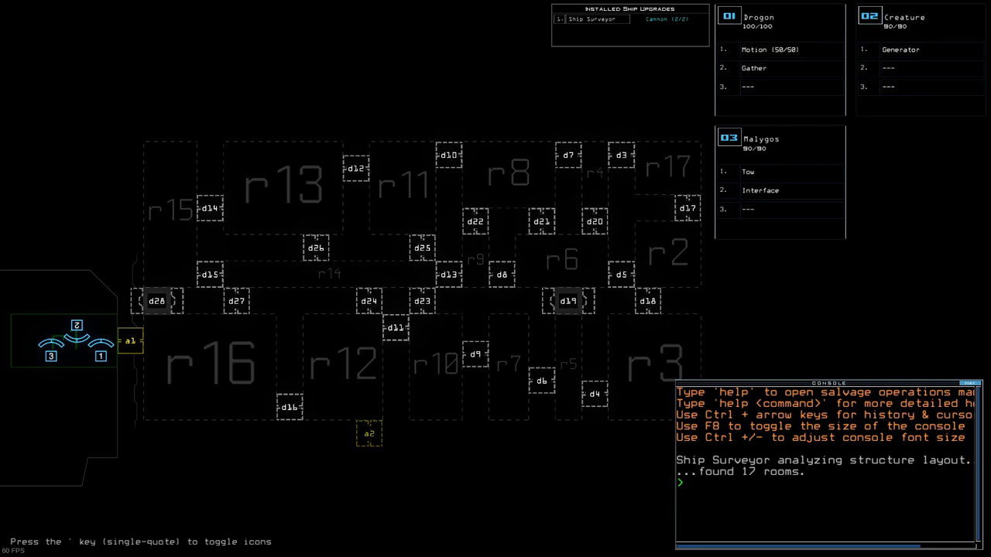
- Enter a console command while swapping gather and motion onto Drone 3
{"action": "type", "text": "ready a"}
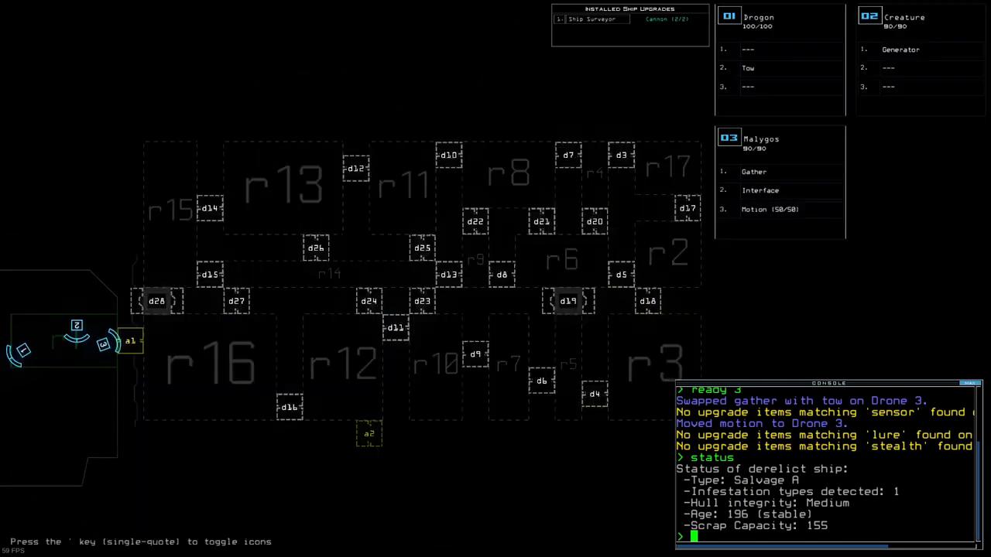
- Discard the mistyped 'dd az' command and run 'begin' to board the derelict
{"action": "type", "text": "dd az"}
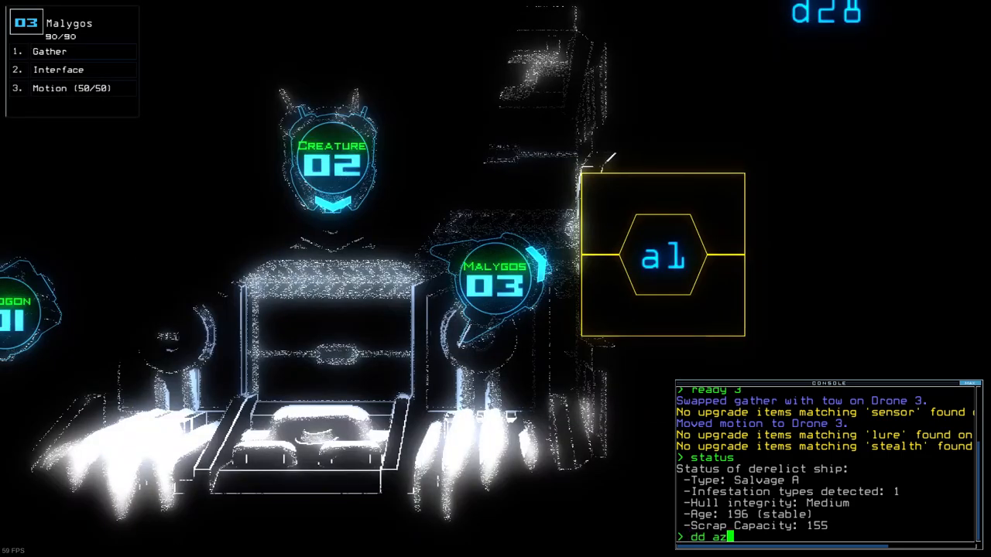
{"action": "key", "text": "Backspace"}
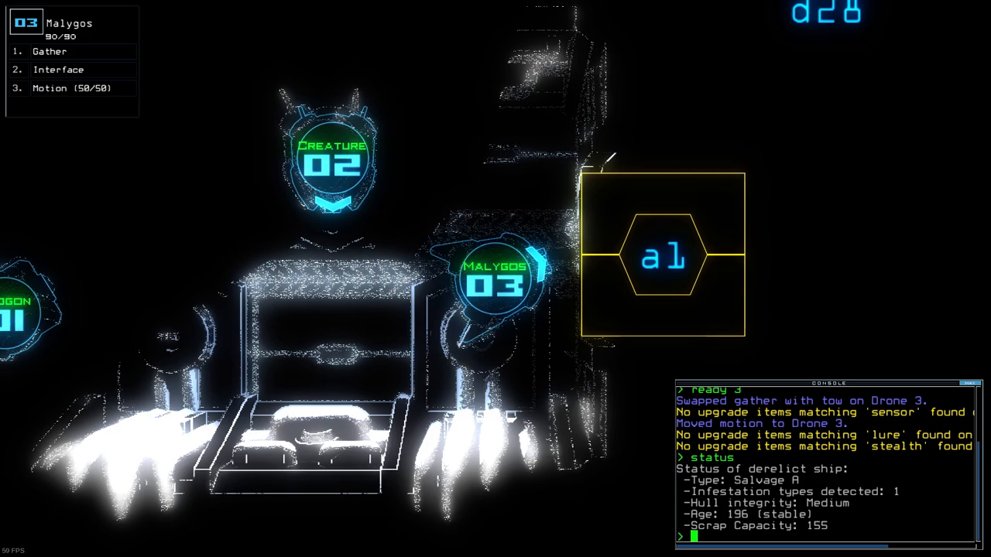
{"action": "type", "text": "begin"}
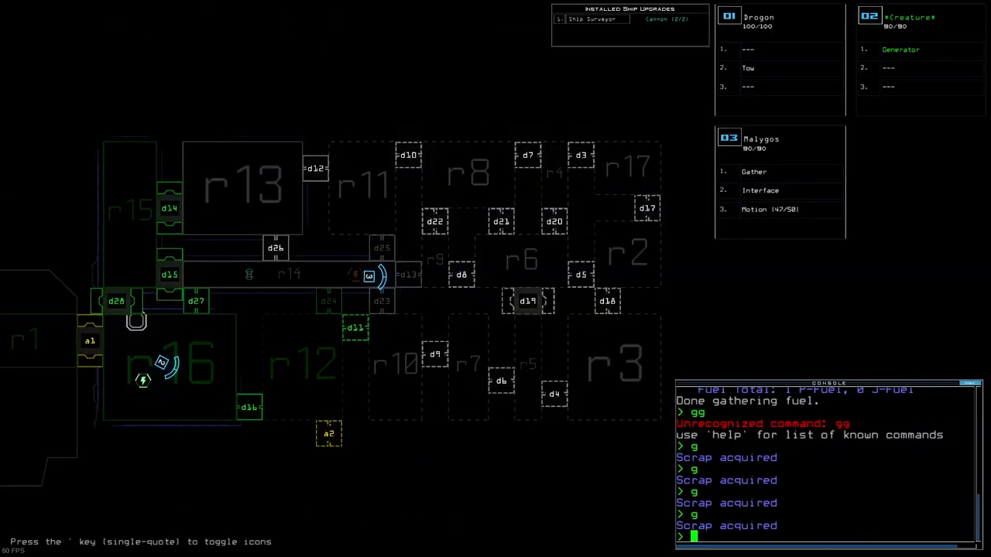
- Navigate drone 2 to r14 and activate the generator there
{"action": "type", "text": "navigate"}
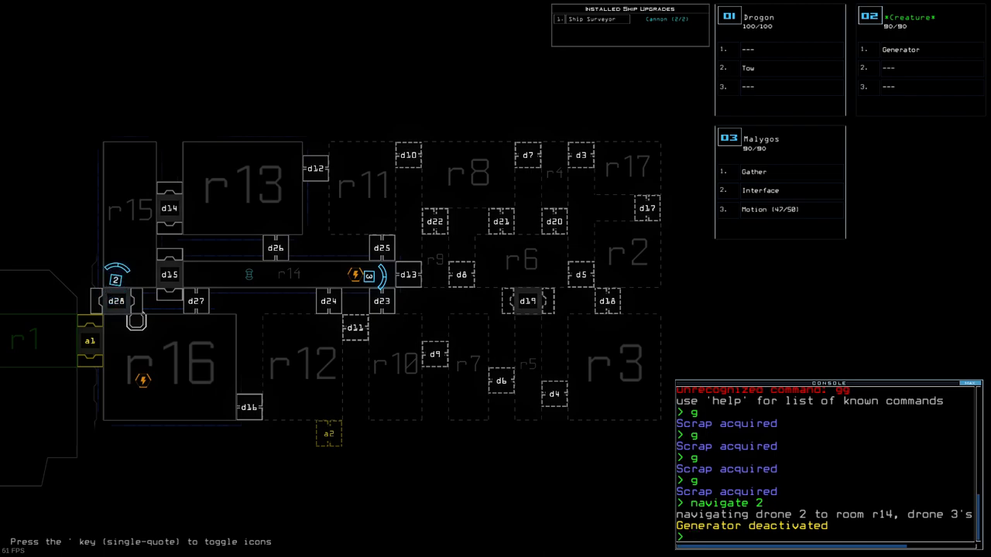
{"action": "type", "text": "e 2"}
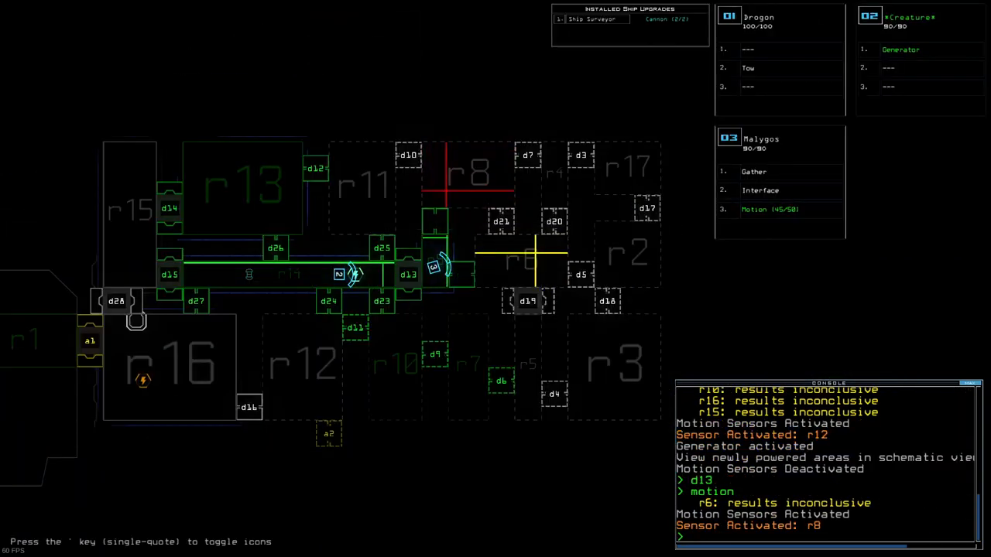
- Enter a command targeting room r8 where motion was detected
{"action": "type", "text": "f r8 r"}
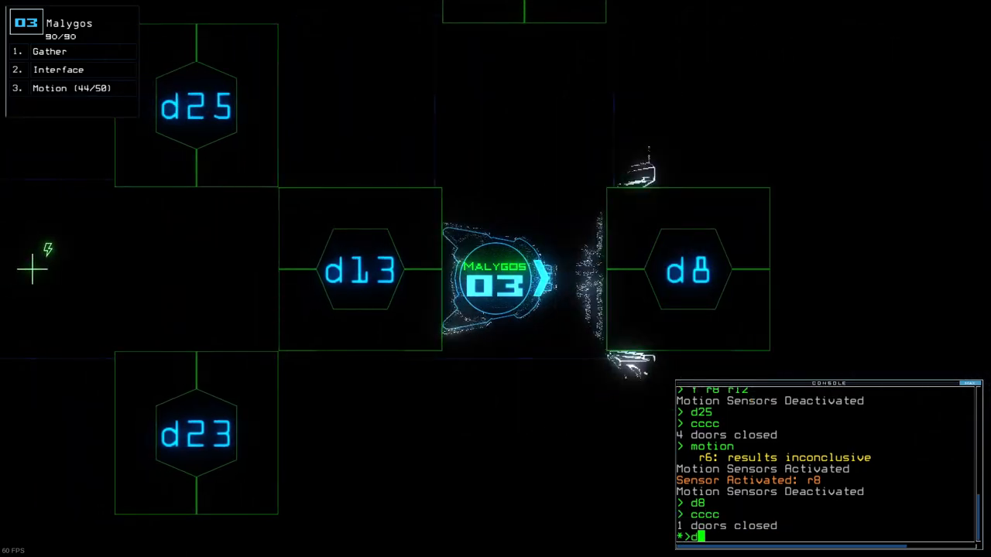
{"action": "type", "text": "d13"}
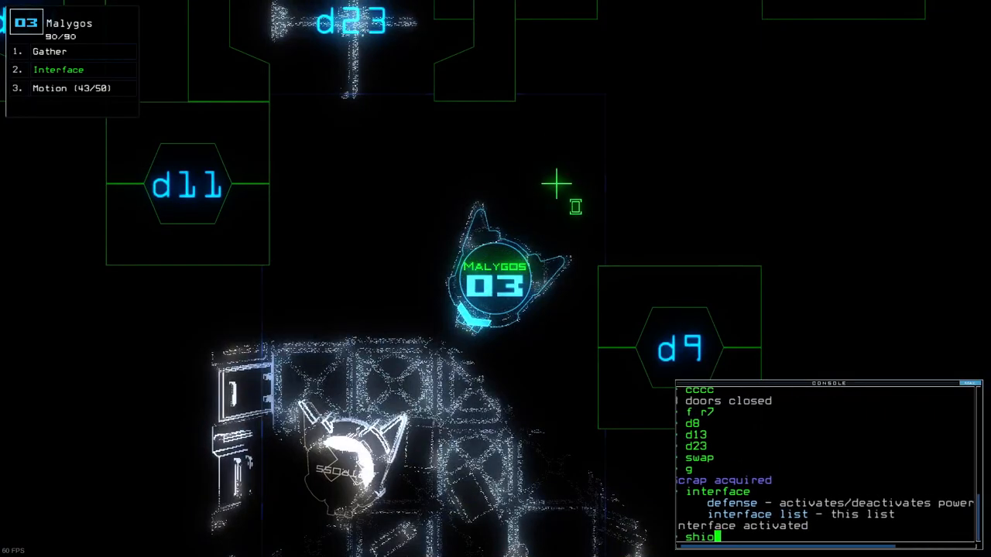
- Run 'defense', open door d27, and confirm the upgrade swap between drones
{"action": "type", "text": "defense"}
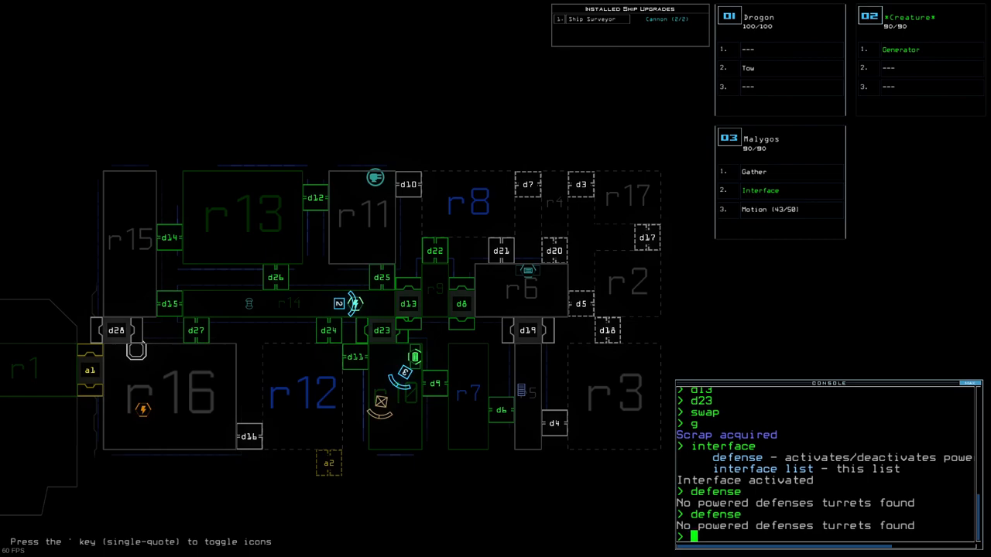
{"action": "type", "text": "d27"}
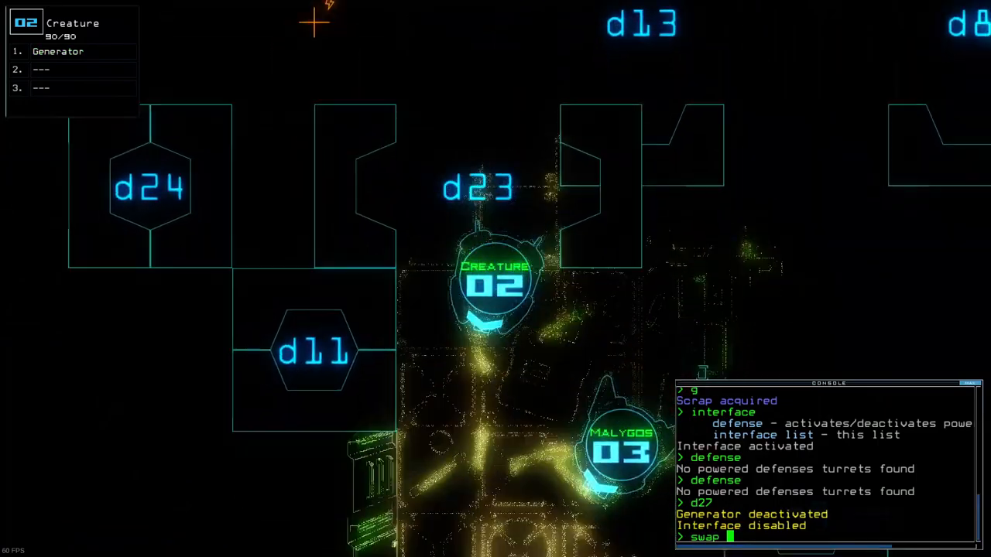
{"action": "key", "text": "enter"}
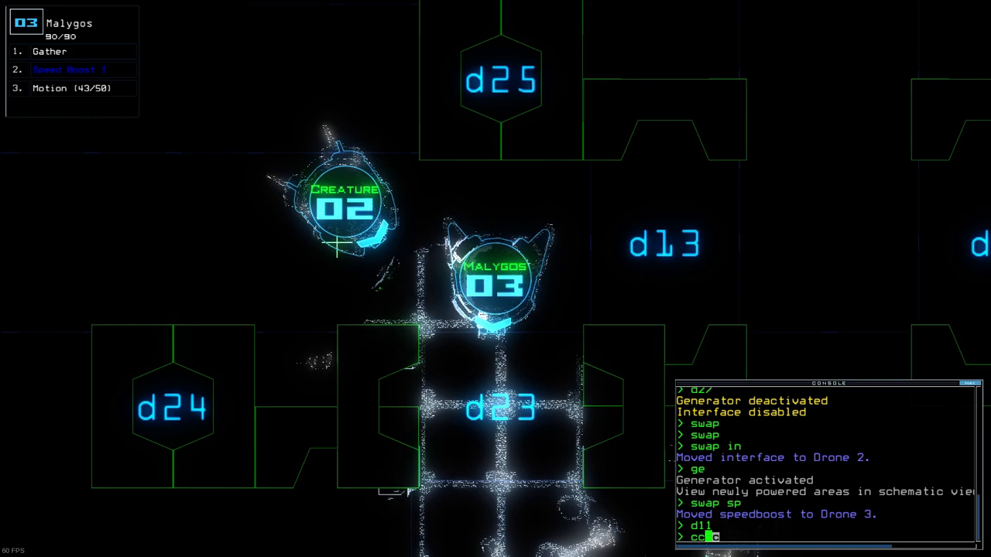
- Close a door and send drone 1 towing the Long Range Scanner toward r1
{"action": "type", "text": "c"}
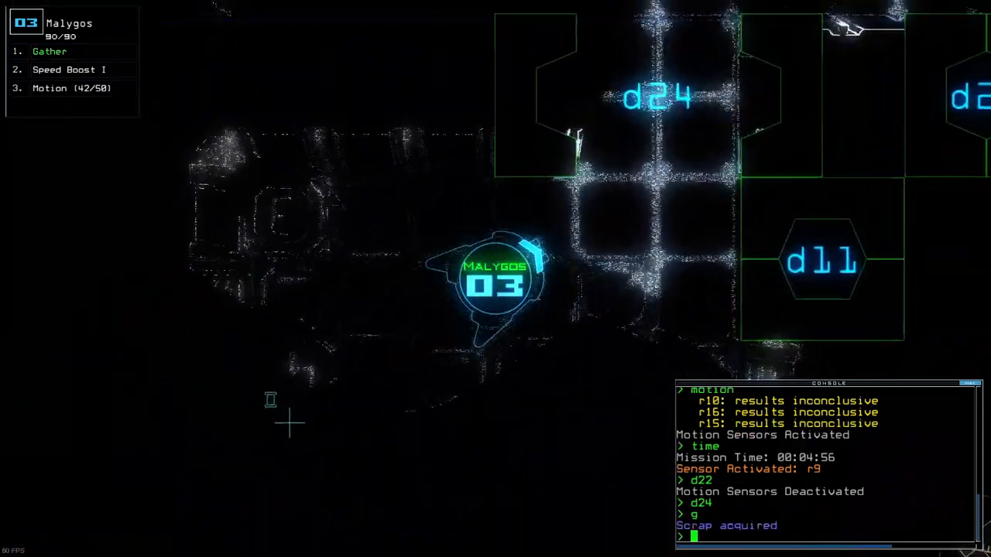
{"action": "type", "text": "caa 1"}
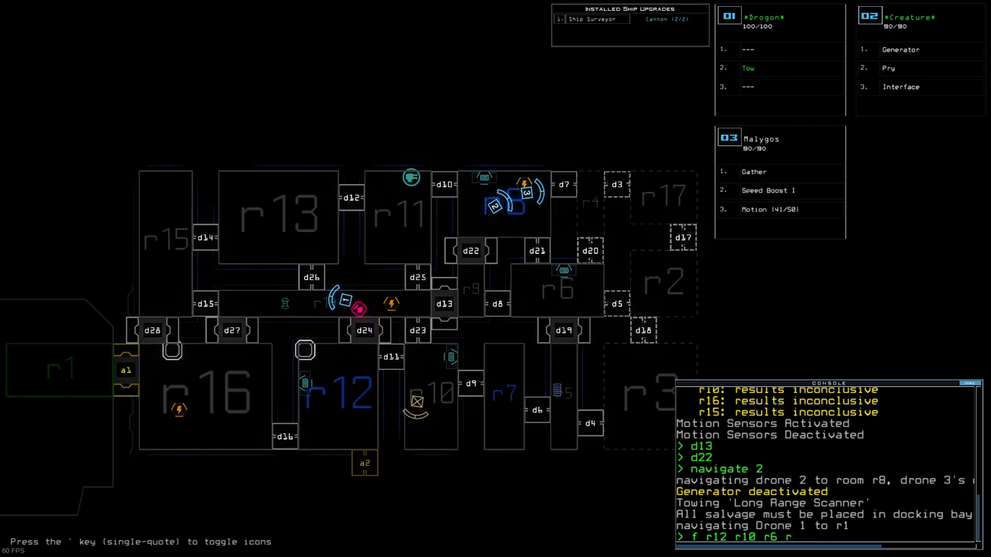
- Run 'ge 2' to power the inlet found by drone 2 in r8
{"action": "type", "text": "ge 2"}
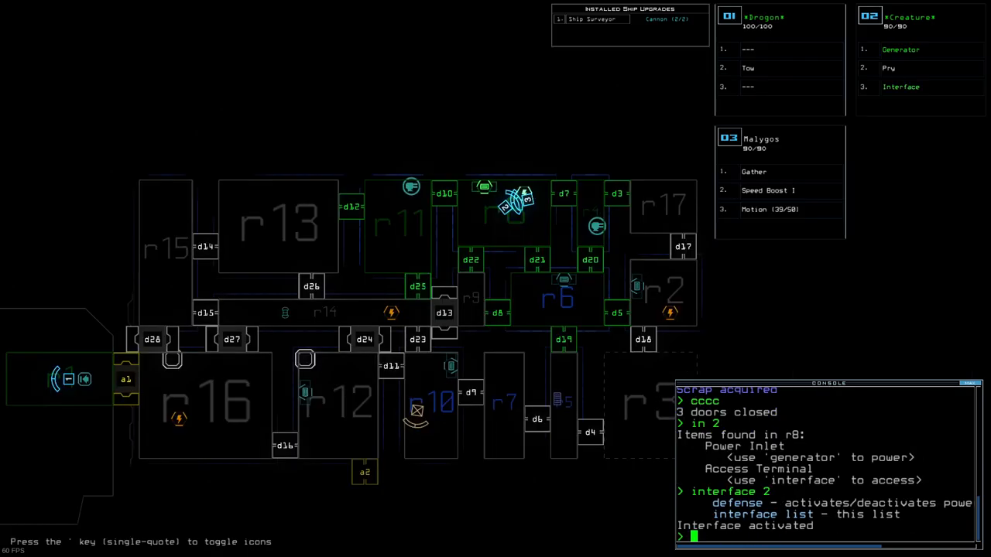
- Activate the defense turrets, then open doors d20, d19 and d22
{"action": "type", "text": "defense"}
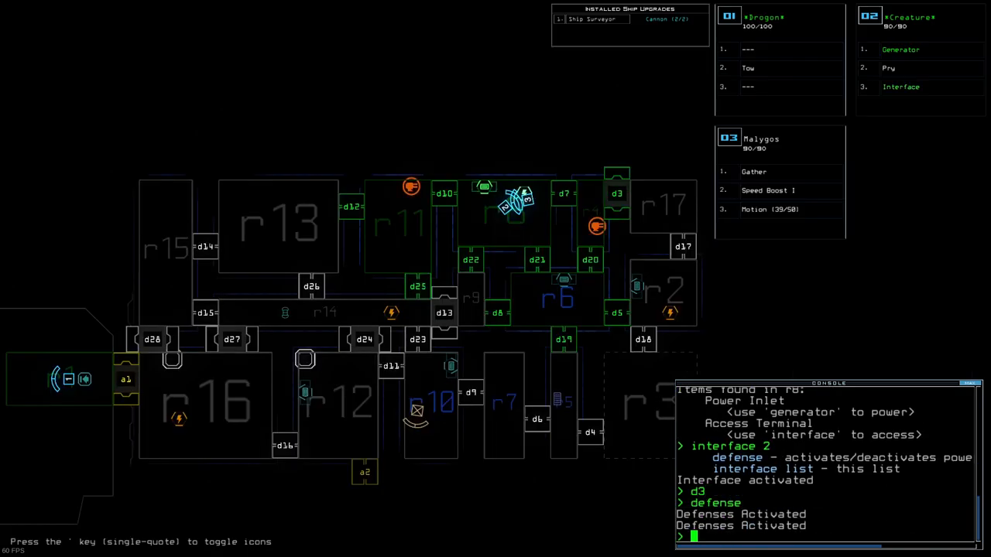
{"action": "type", "text": "d20 d19"}
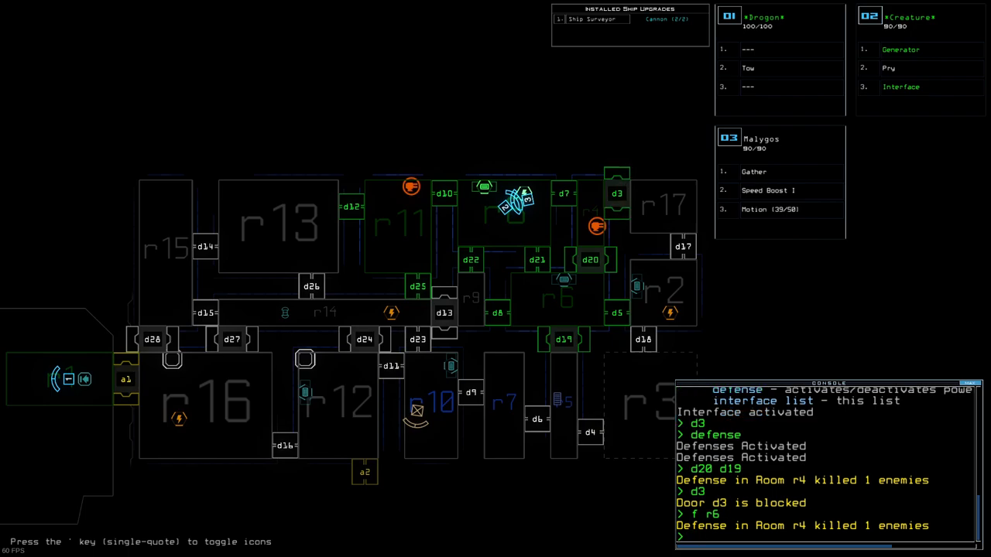
{"action": "type", "text": "d"}
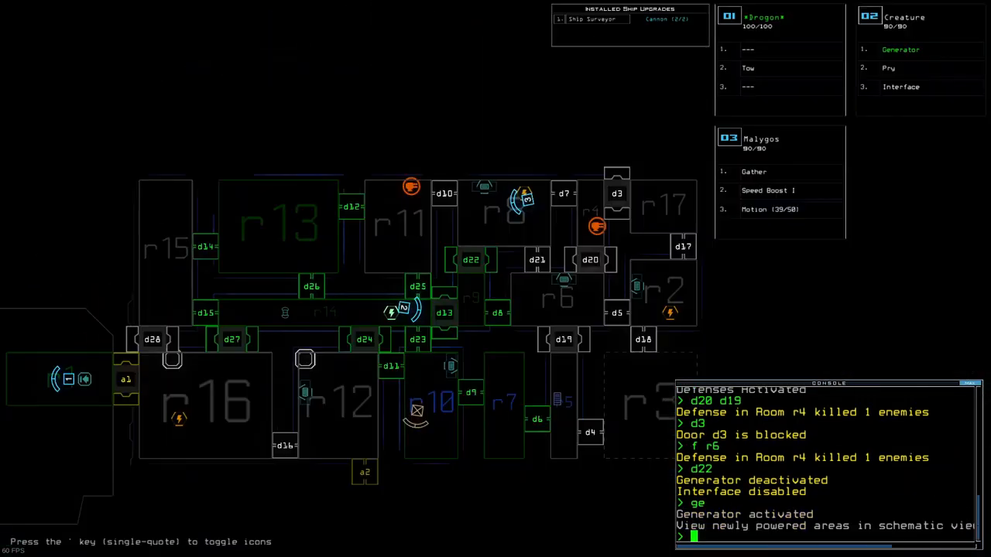
- Open doors d9 and d6 and issue 'defense' again for the r4 turrets
{"action": "type", "text": "d"}
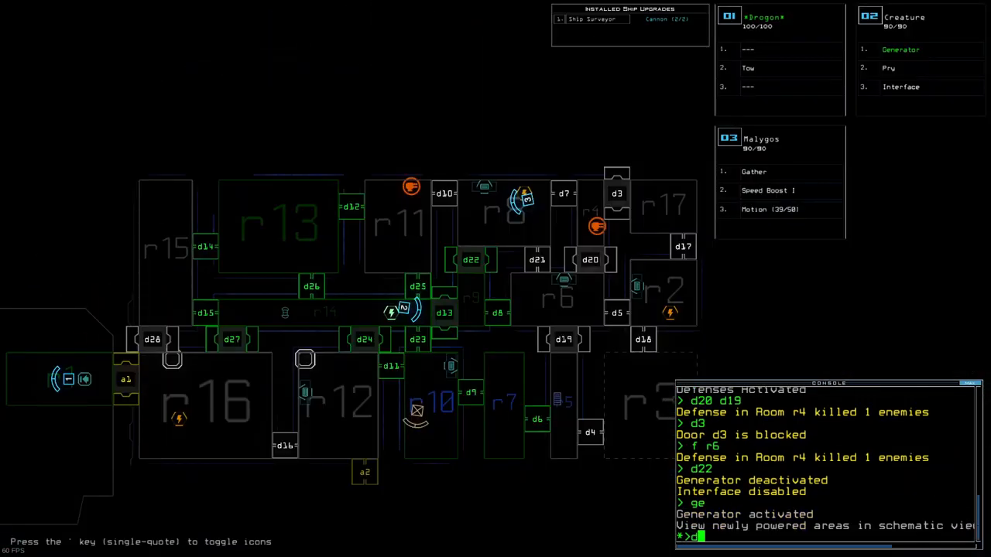
{"action": "type", "text": "d9 d6"}
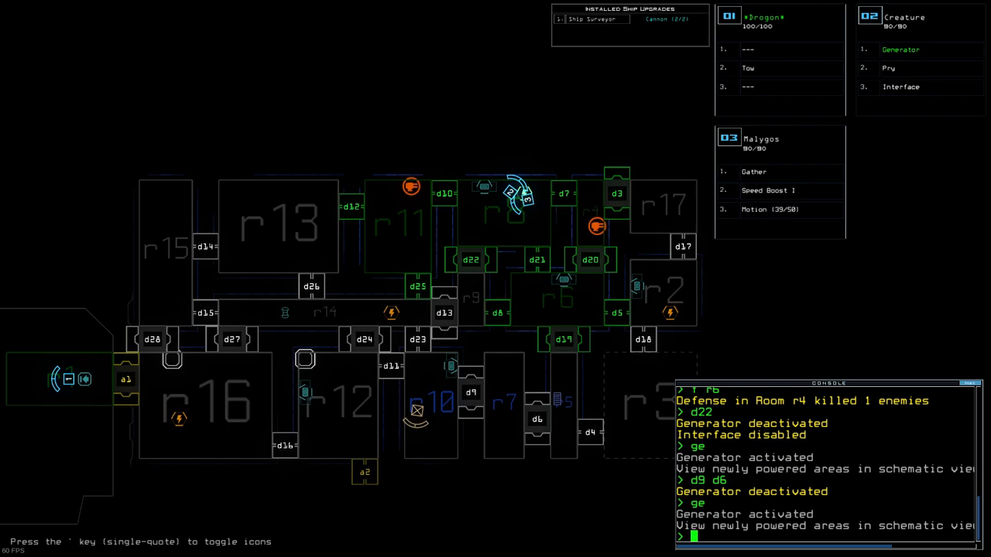
{"action": "mouse_move", "coordinate": [802, 263]}
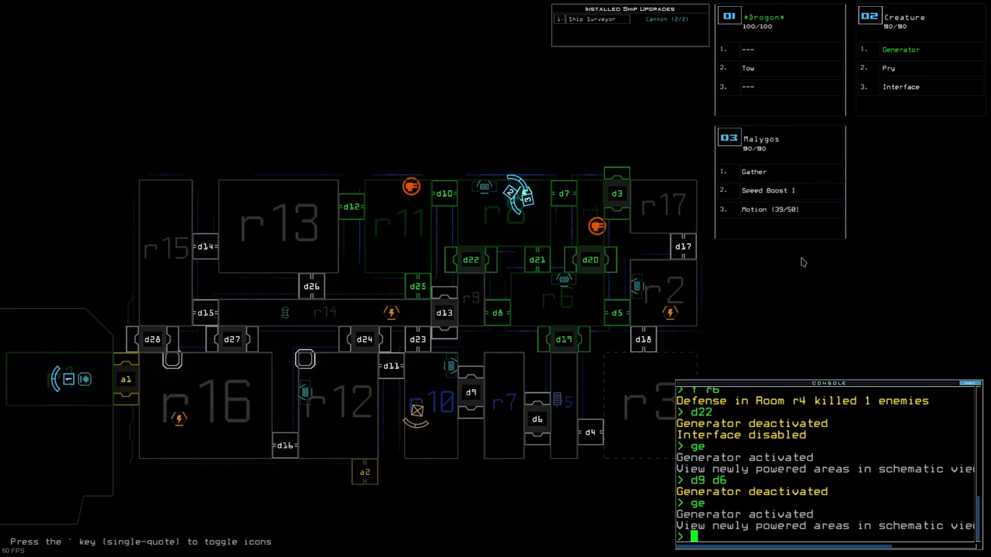
{"action": "mouse_move", "coordinate": [815, 257]}
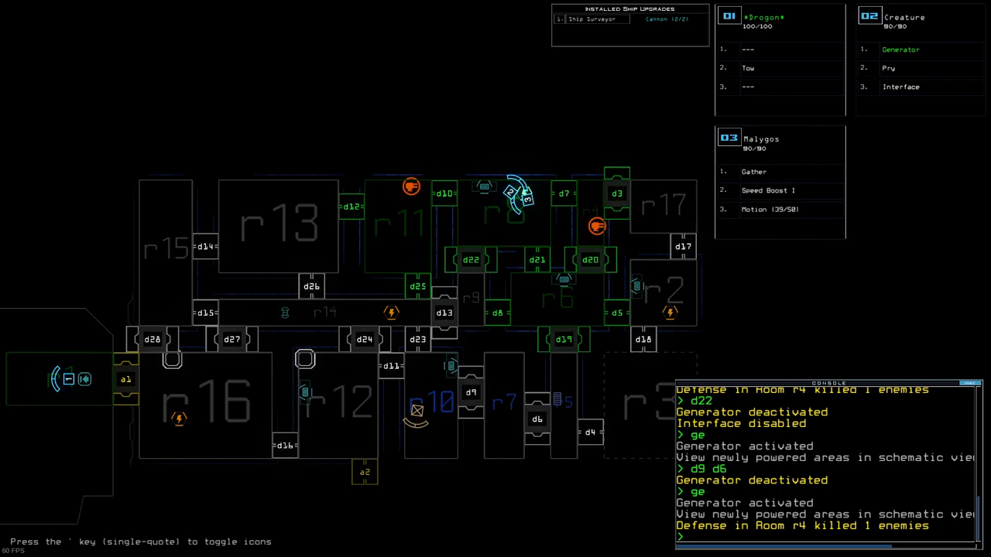
{"action": "type", "text": "defense"}
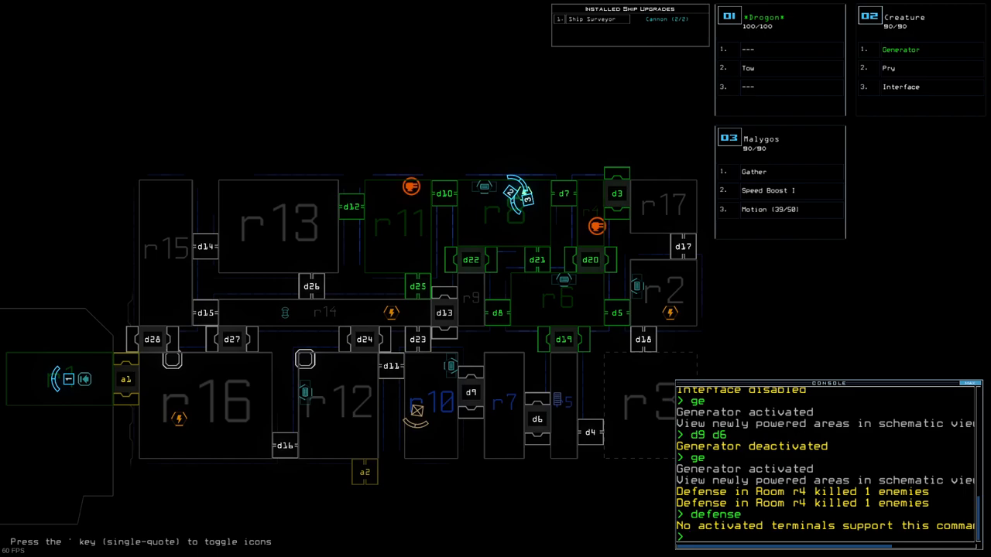
- Run 'interface', power r2 with drone 2, and 'swap' back to the schematic
{"action": "type", "text": "interface"}
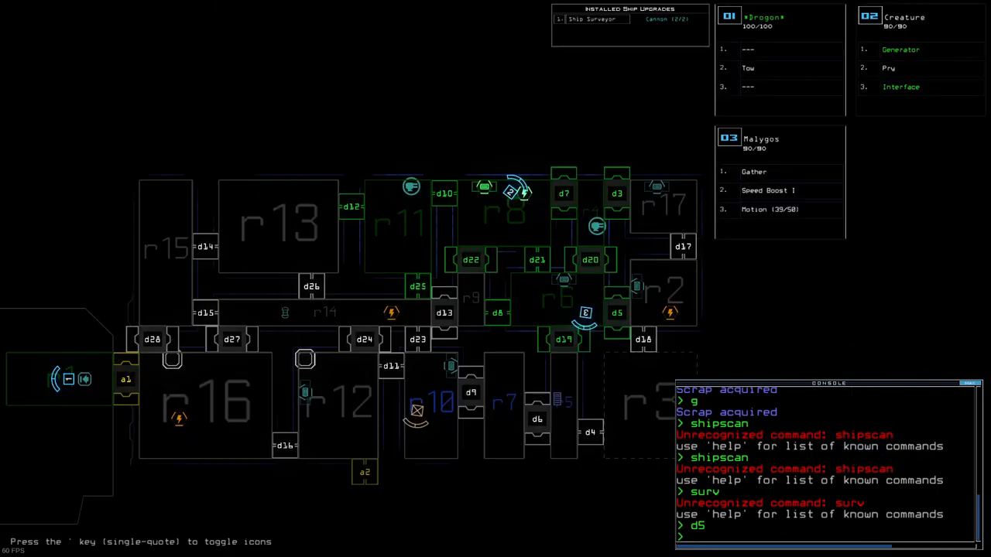
{"action": "type", "text": "power 2 r2"}
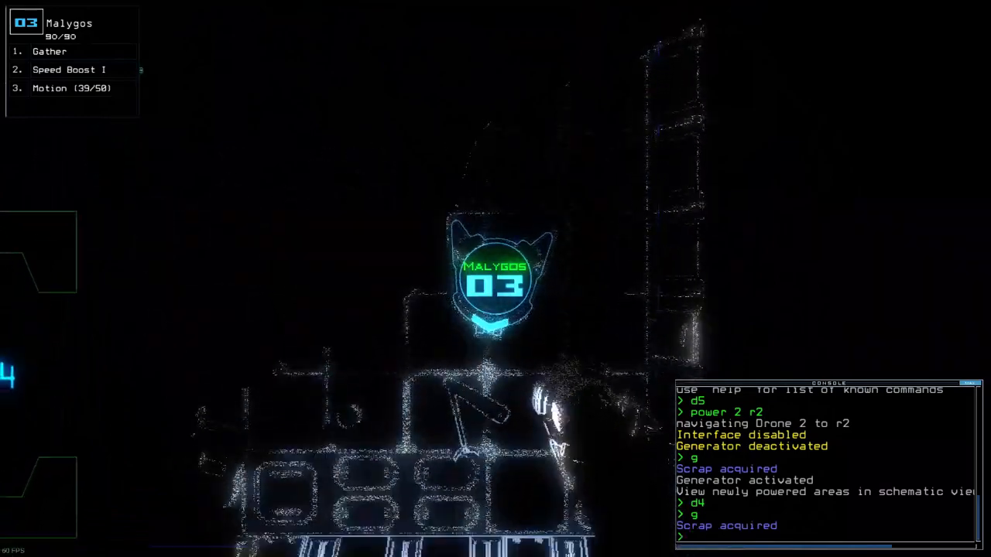
{"action": "type", "text": "swap"}
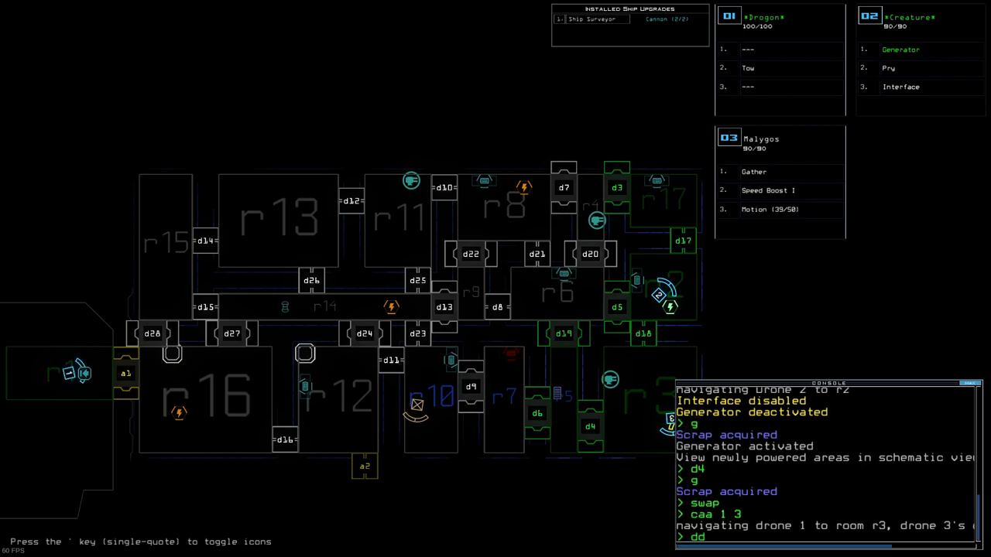
- Tow the disabled drone Oso with drone 1 and send all three drones to r1
{"action": "type", "text": "a"}
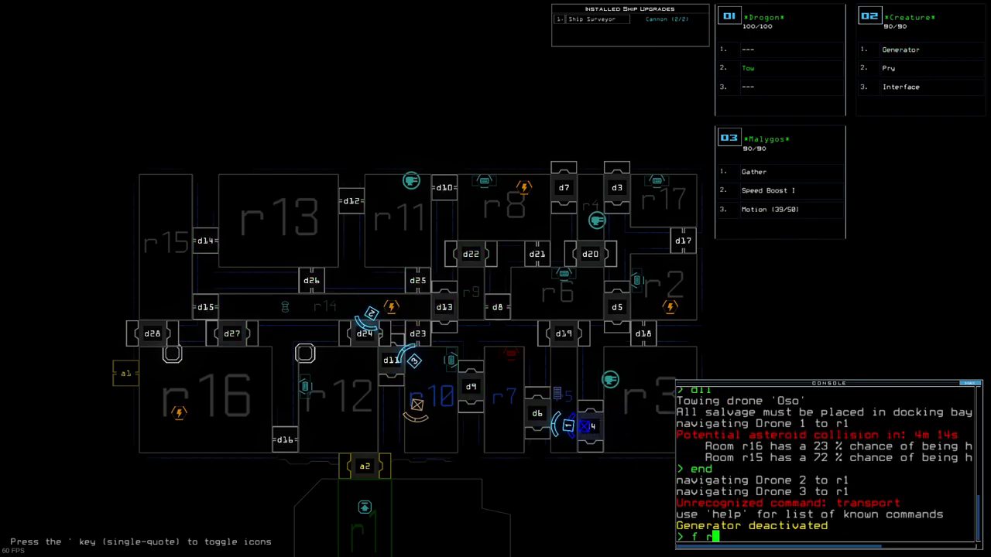
{"action": "type", "text": "1"}
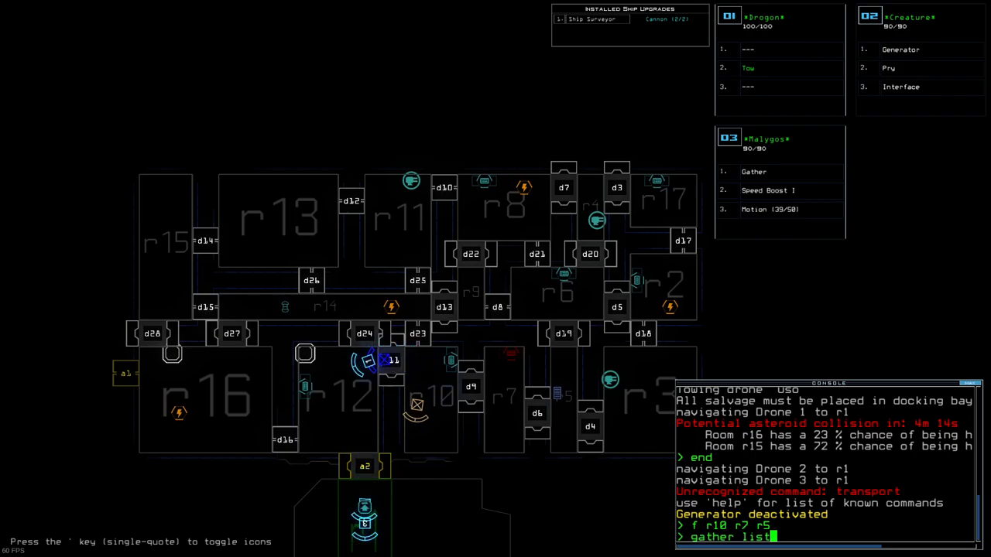
- List the gathered salvage, exit the derelict and accept the 1140 daily score
{"action": "key", "text": "enter"}
{"action": "type", "text": "rrrr"}
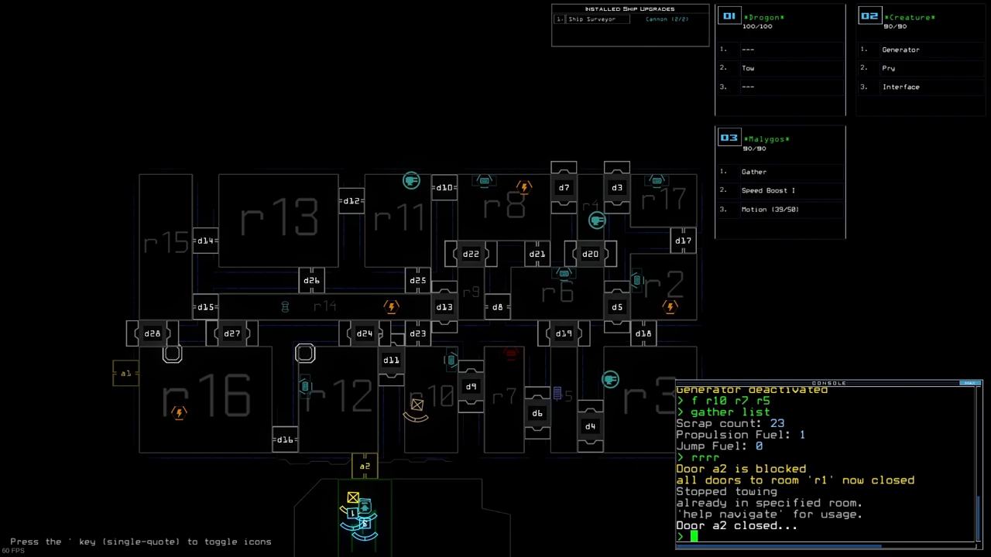
{"action": "type", "text": "exit"}
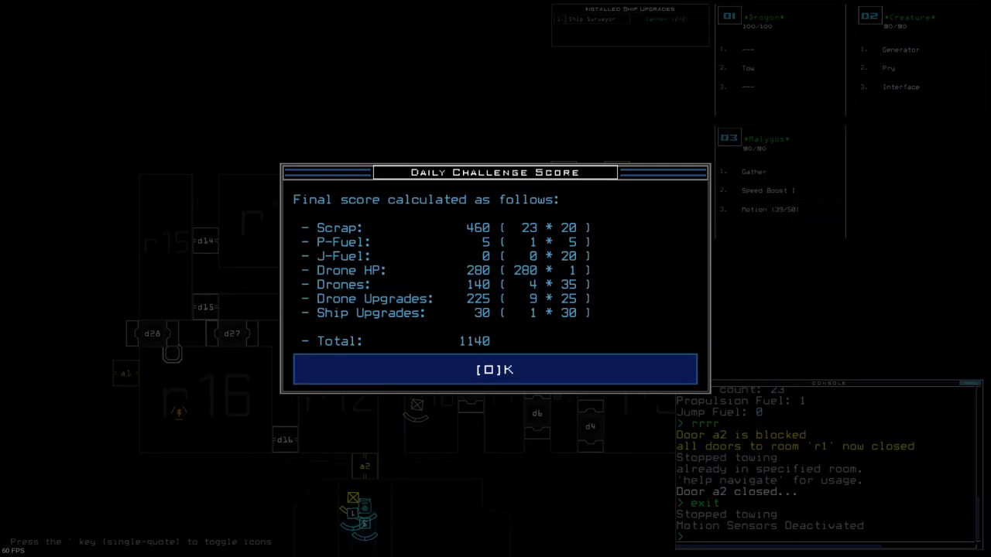
{"action": "left_click", "coordinate": [496, 369]}
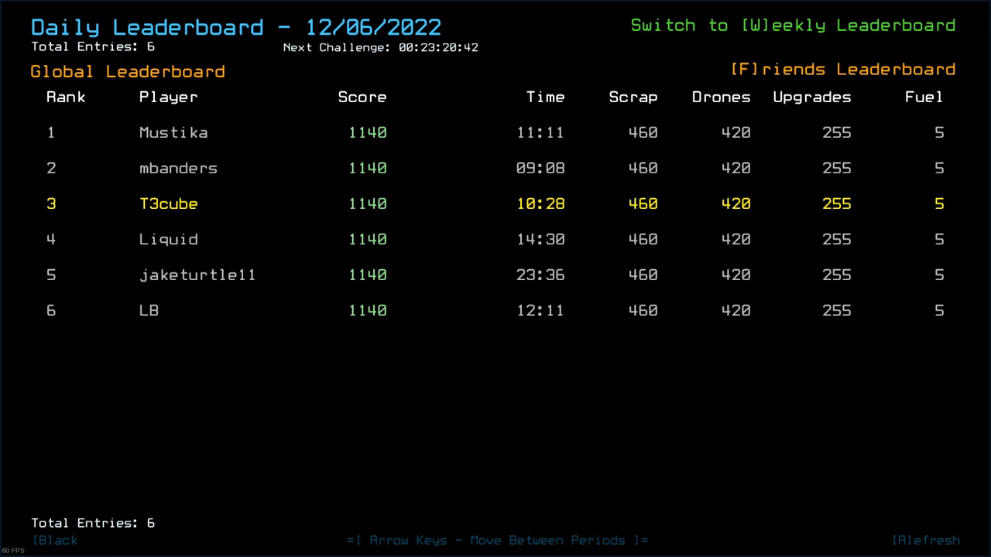
{"action": "mouse_move", "coordinate": [815, 257]}
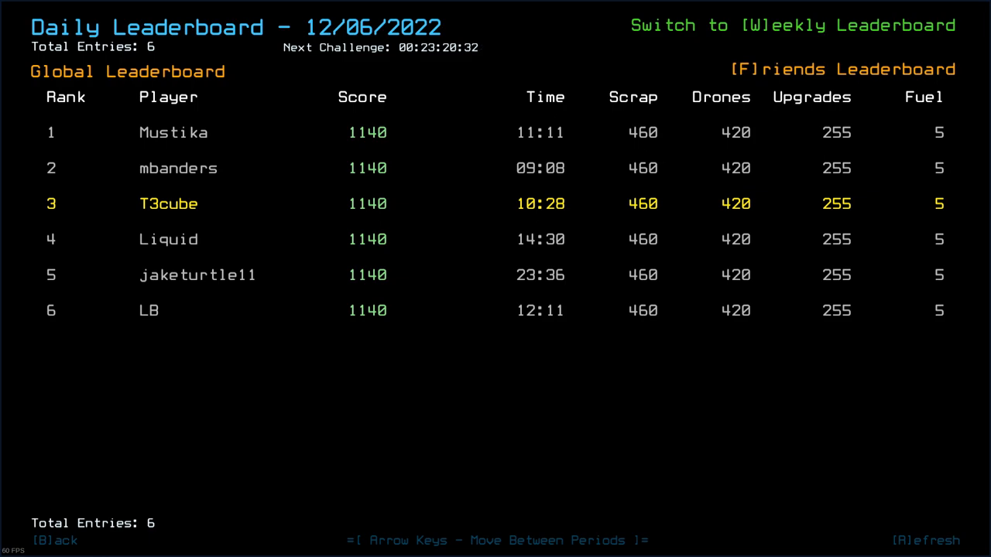
- View the 12/05/2022 leaderboard, where this player sits eleventh at 565
{"action": "key", "text": "Left"}
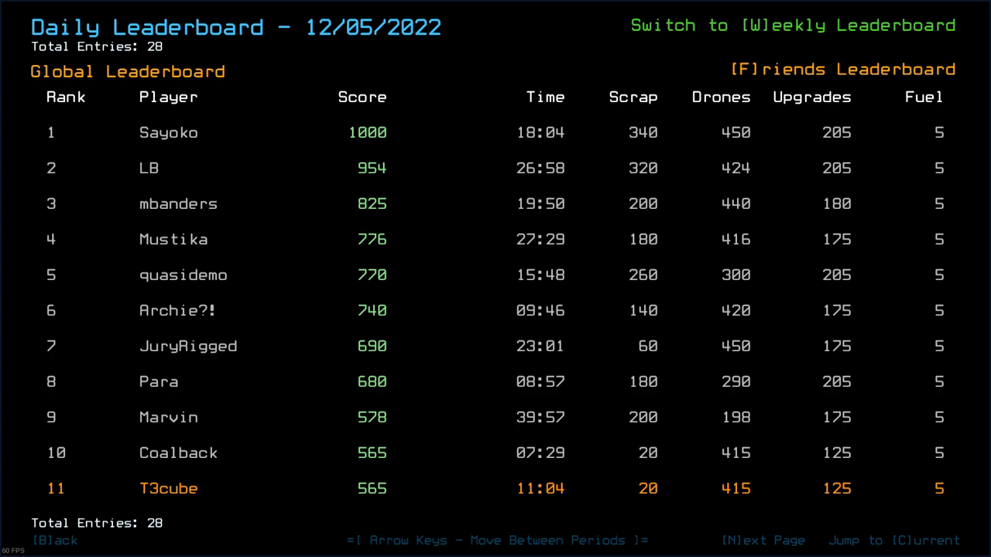
{"action": "mouse_move", "coordinate": [734, 64]}
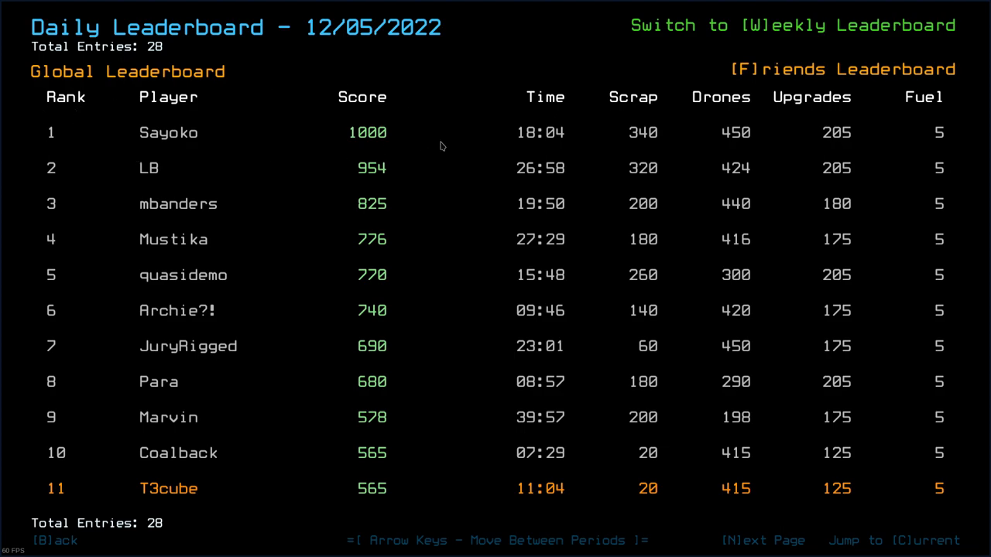
{"action": "mouse_move", "coordinate": [455, 169]}
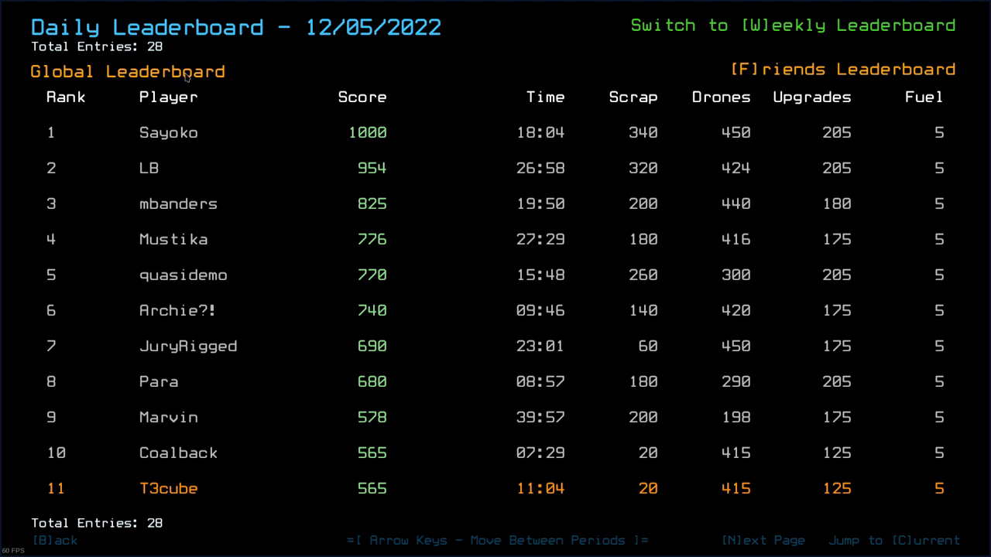
{"action": "mouse_move", "coordinate": [416, 6]}
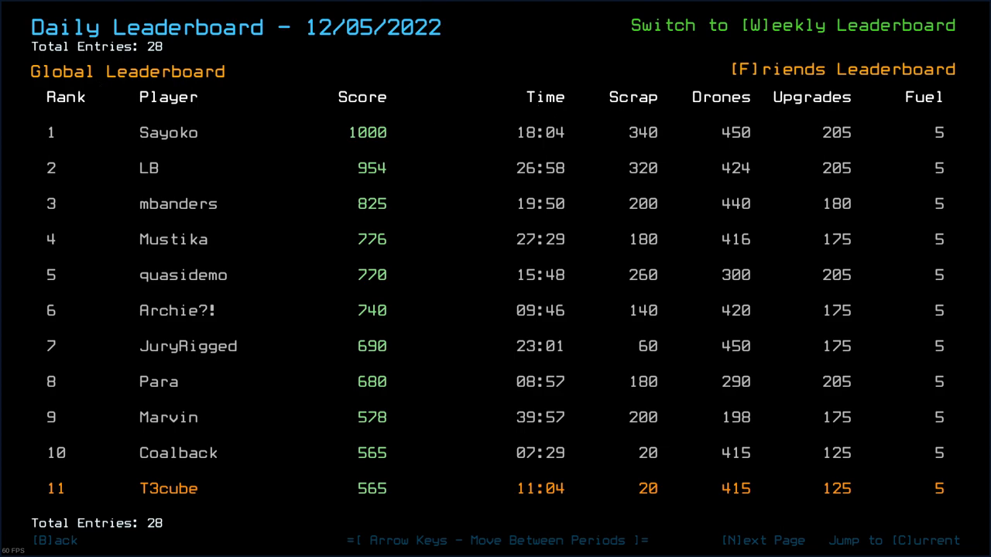
- Return to the 12/06/2022 leaderboard showing the third-place 1140 run
{"action": "key", "text": "right"}
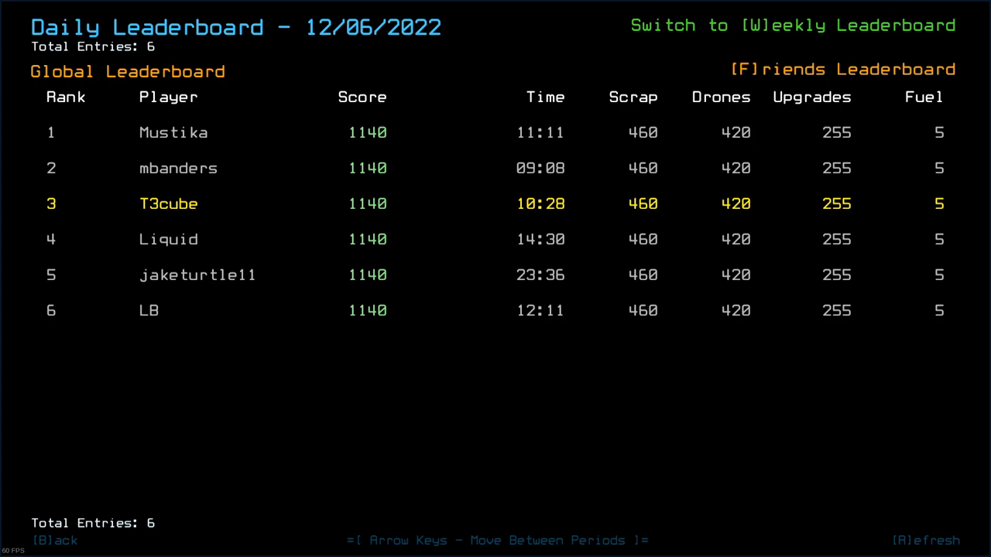
{"action": "mouse_move", "coordinate": [517, 285]}
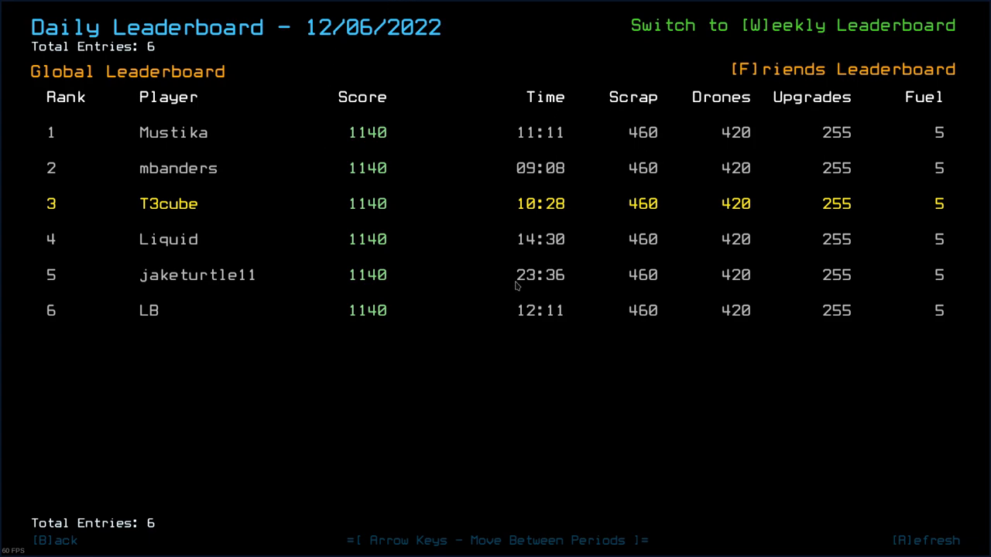